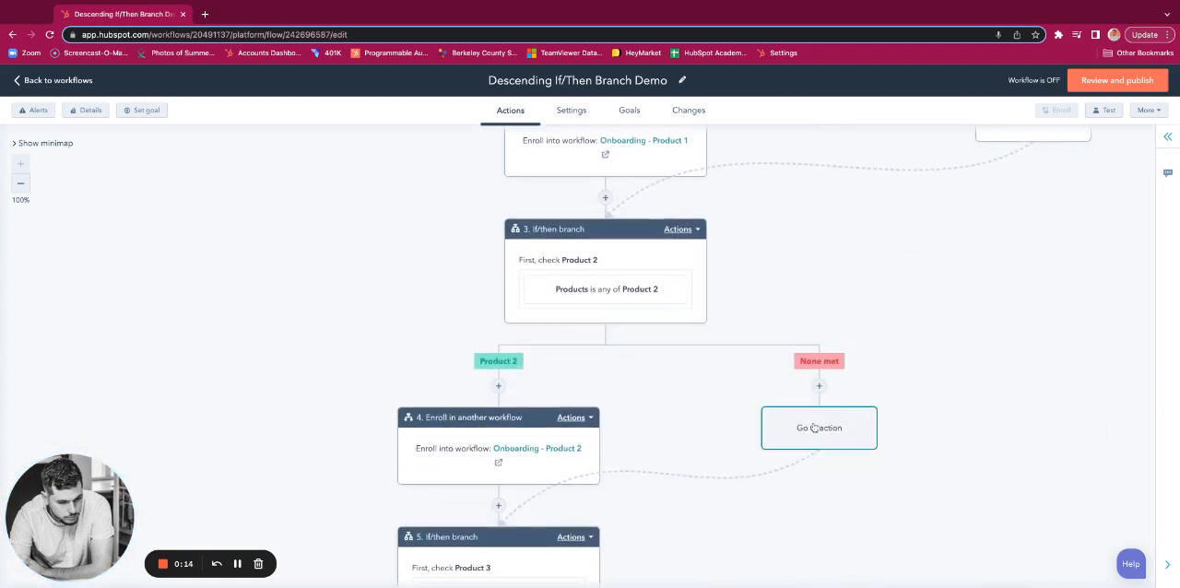
scroll("down", 3)
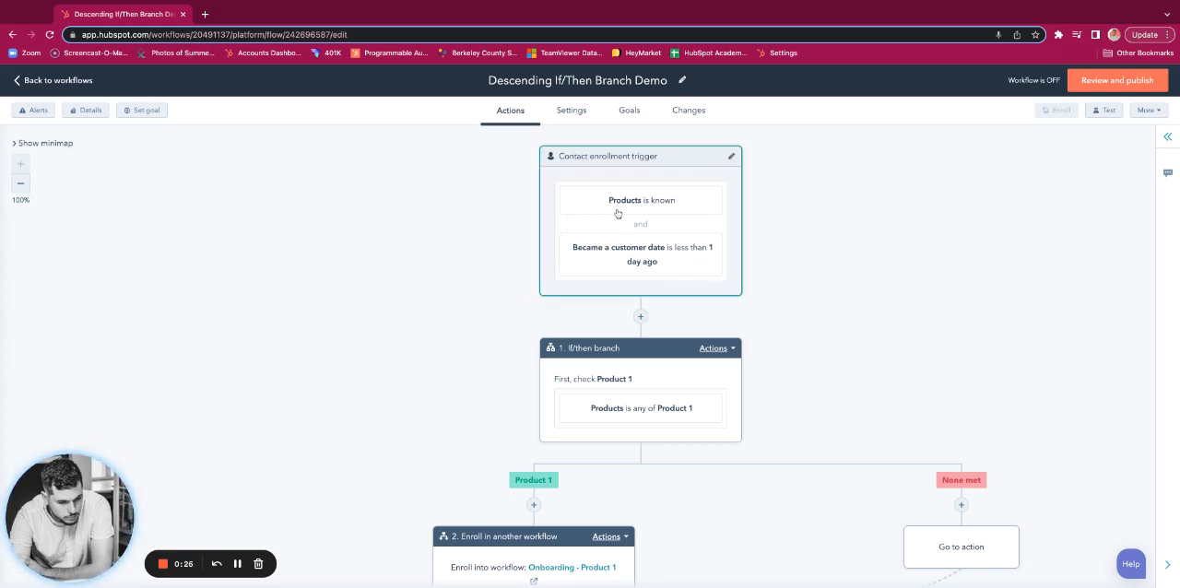
mouse_move(673, 258)
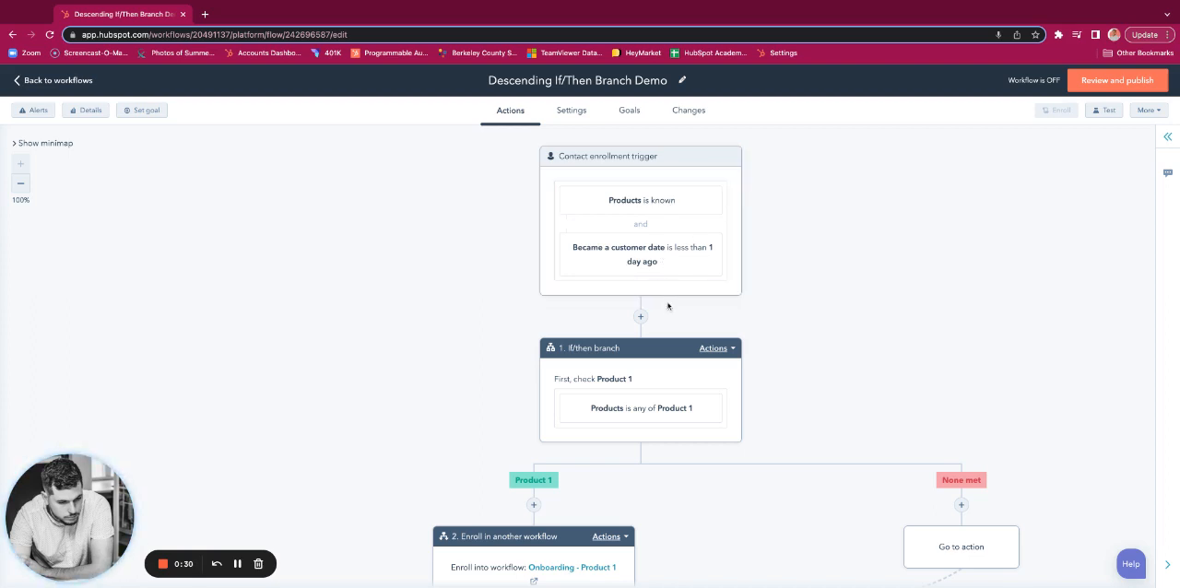
mouse_move(645, 313)
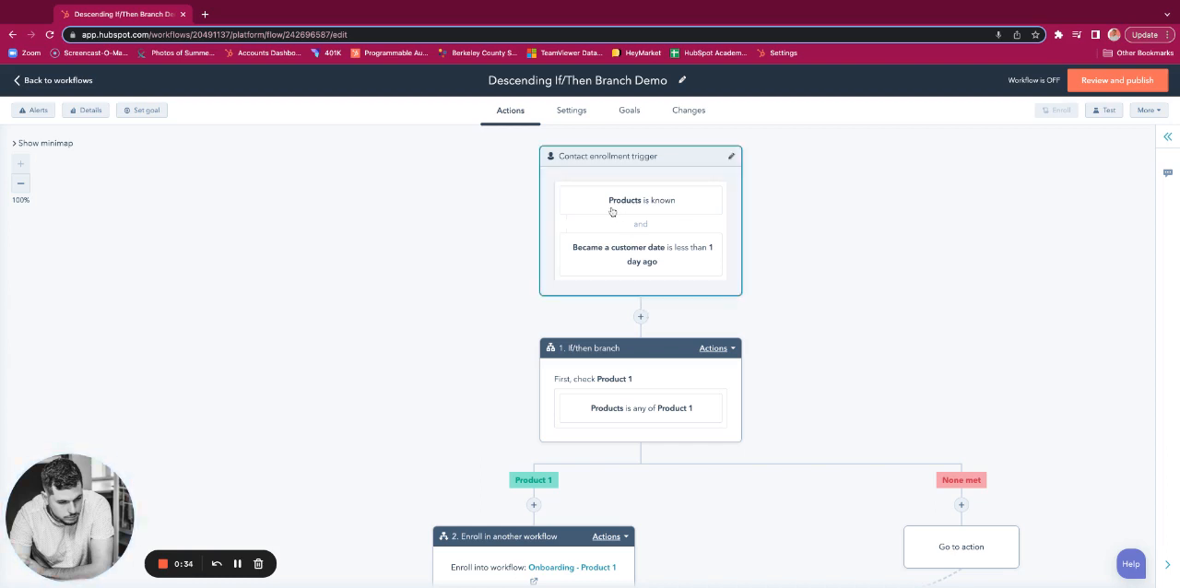
scroll("down", 3)
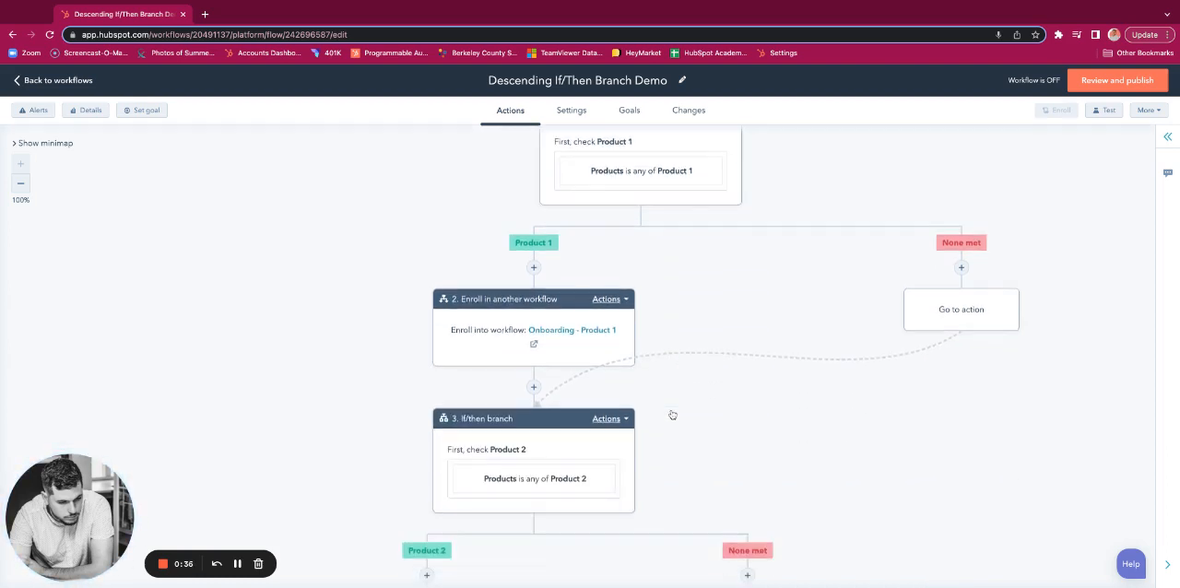
scroll("down", 3)
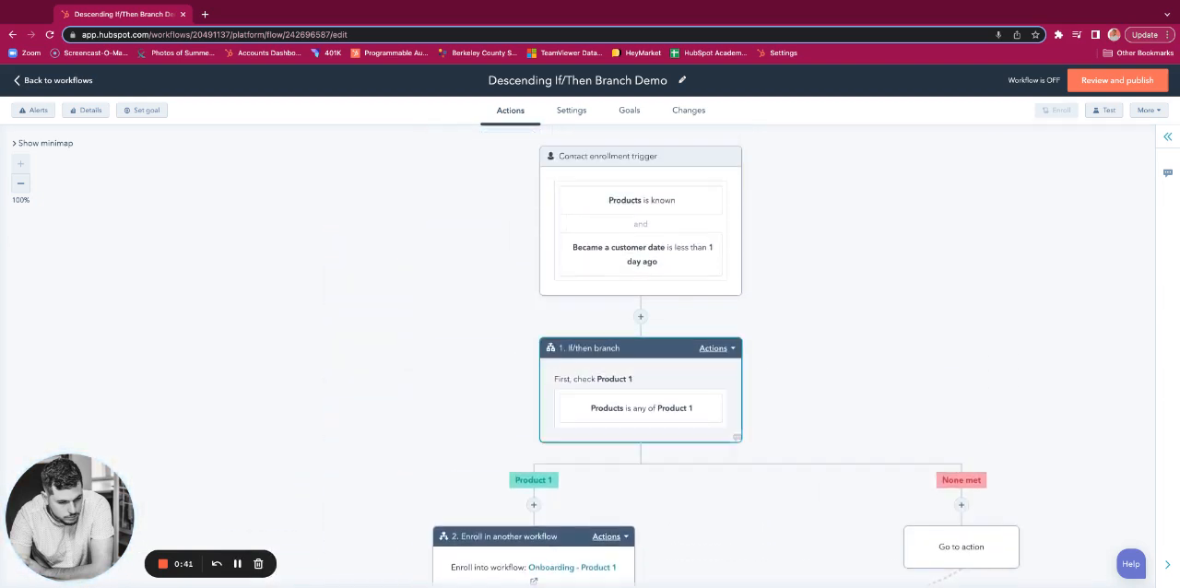
scroll("down", 3)
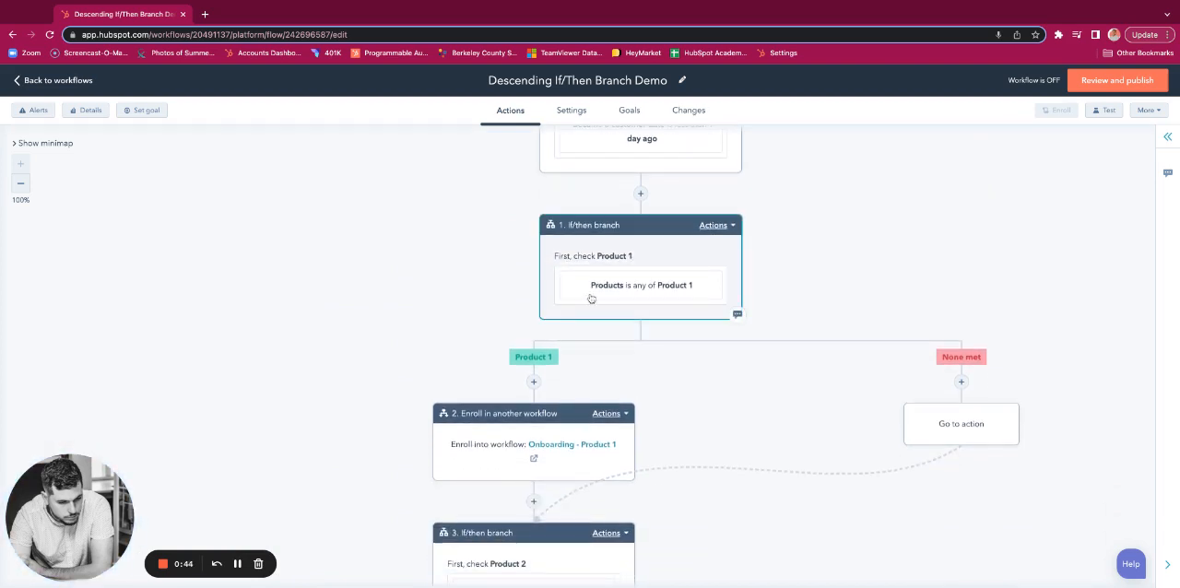
mouse_move(568, 268)
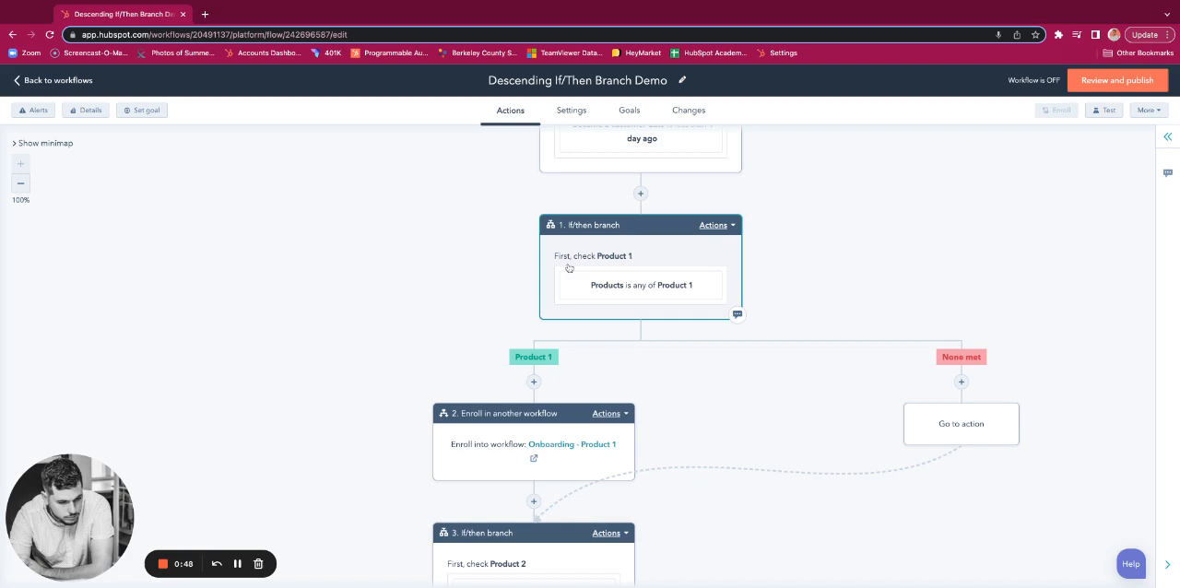
mouse_move(594, 269)
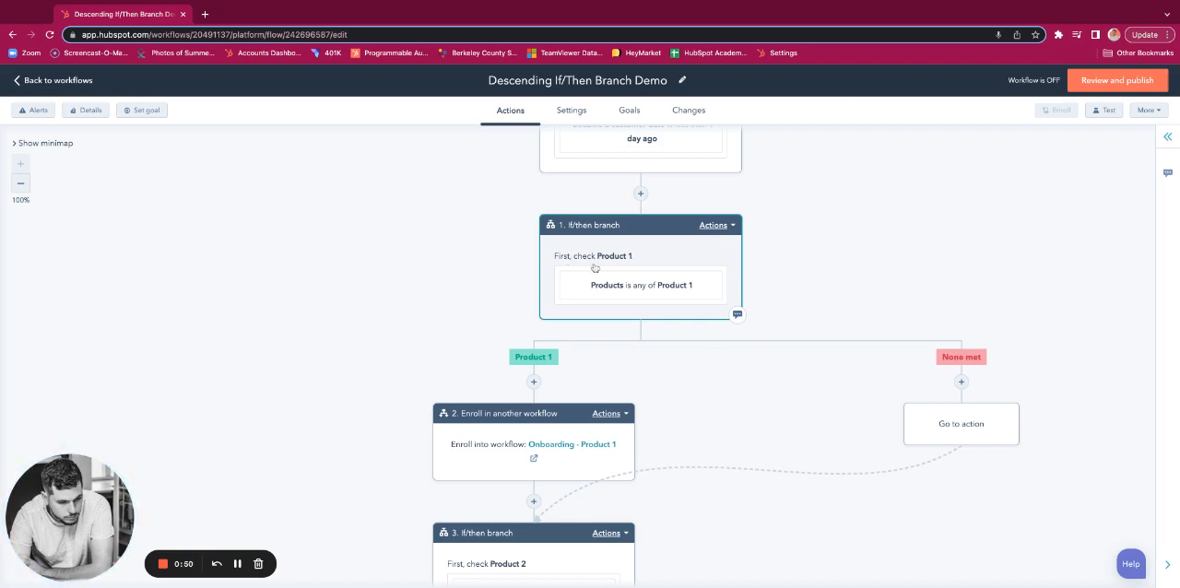
scroll("down", 3)
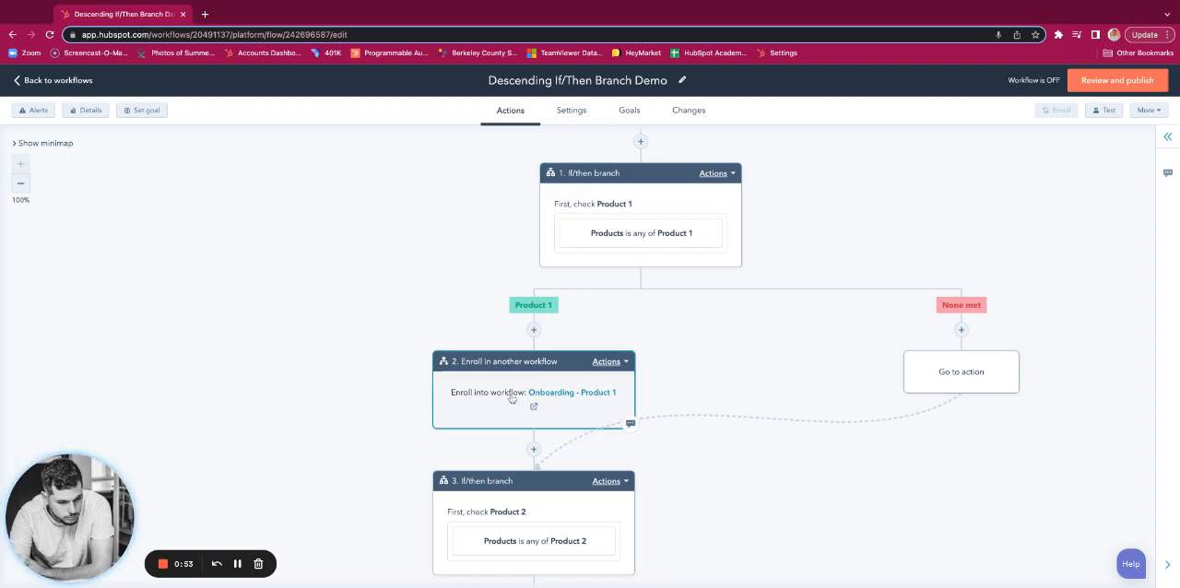
mouse_move(598, 402)
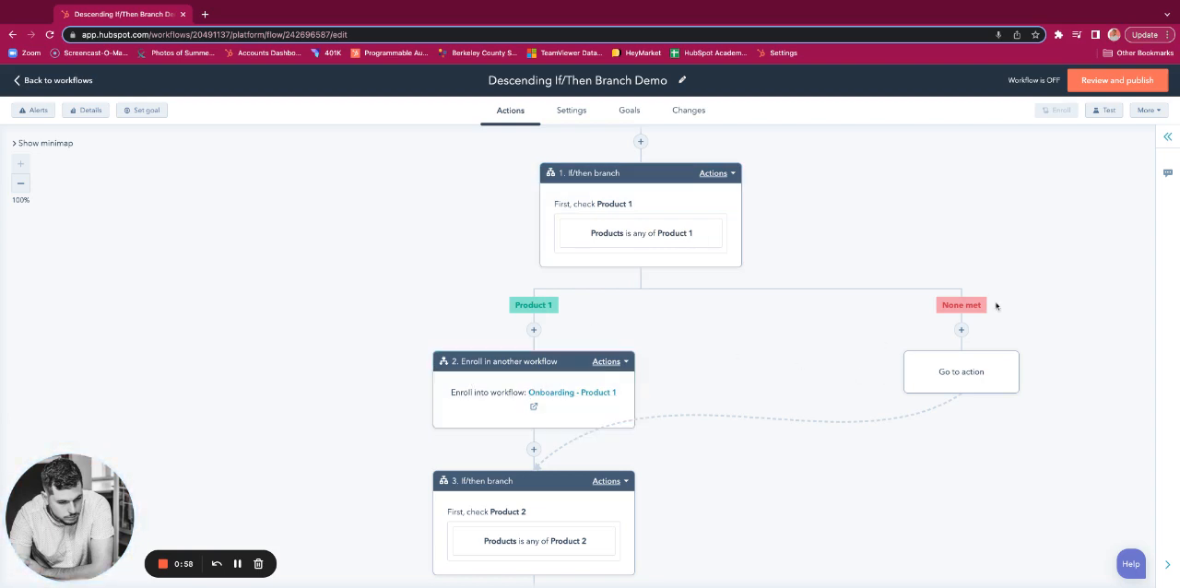
scroll("down", 3)
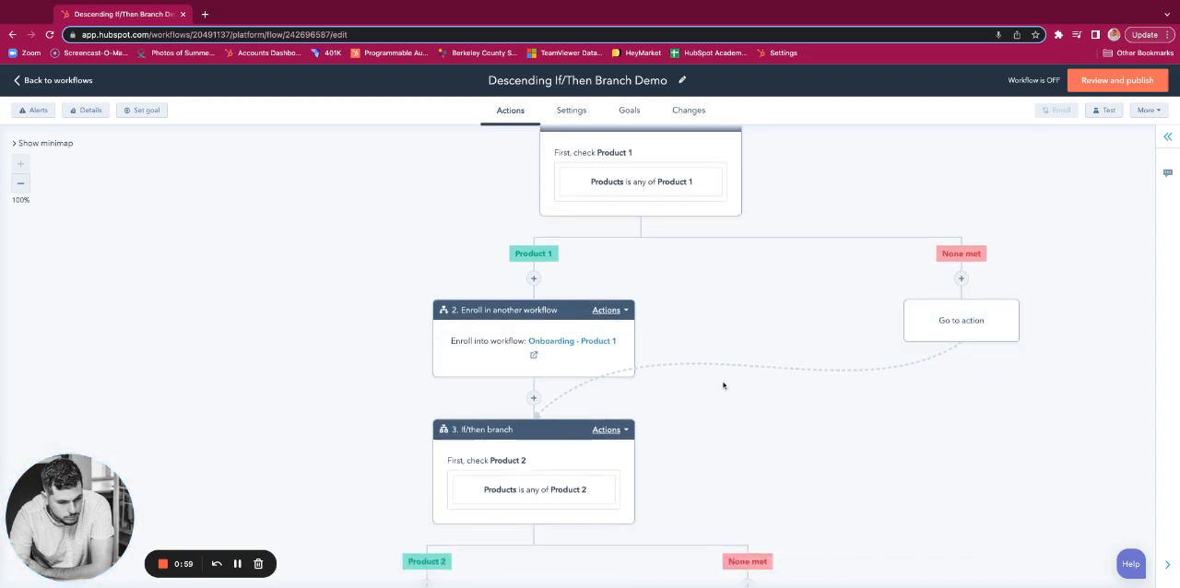
scroll("down", 3)
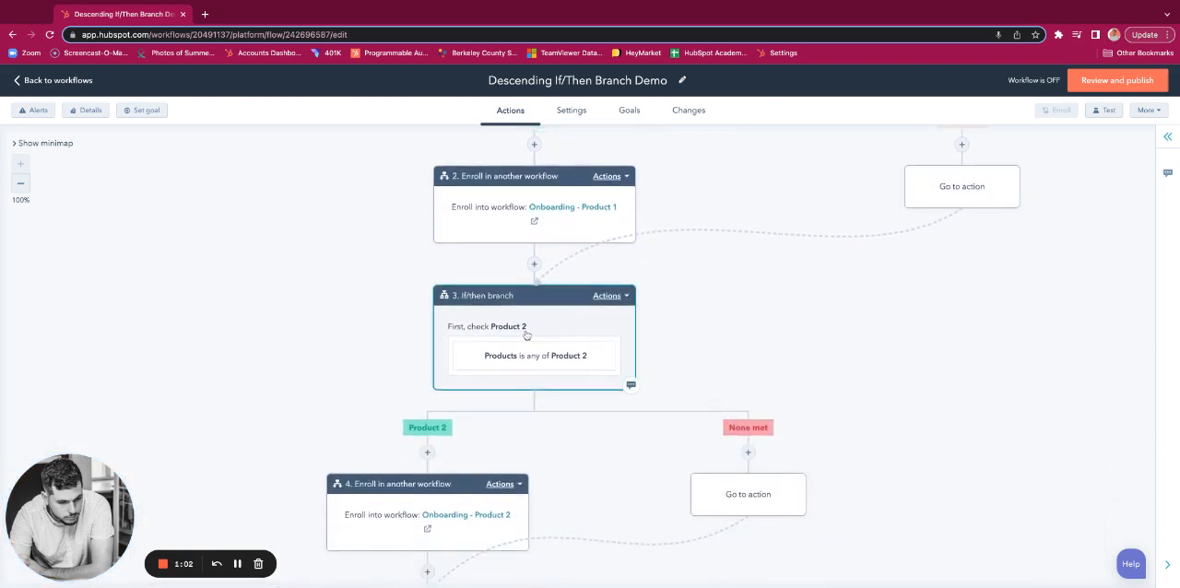
scroll("down", 3)
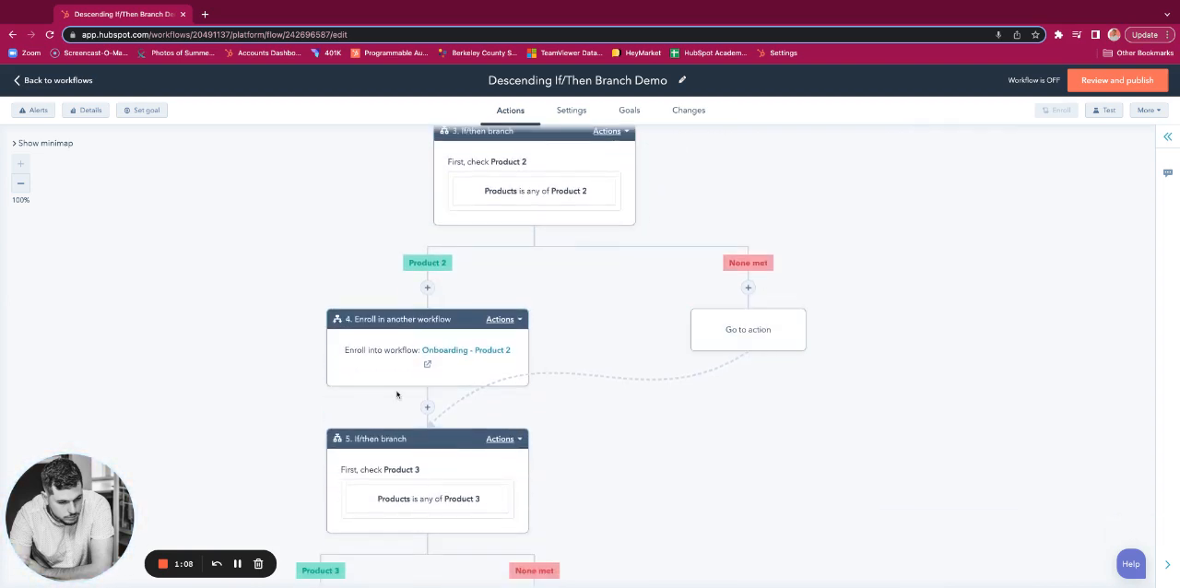
scroll("down", 3)
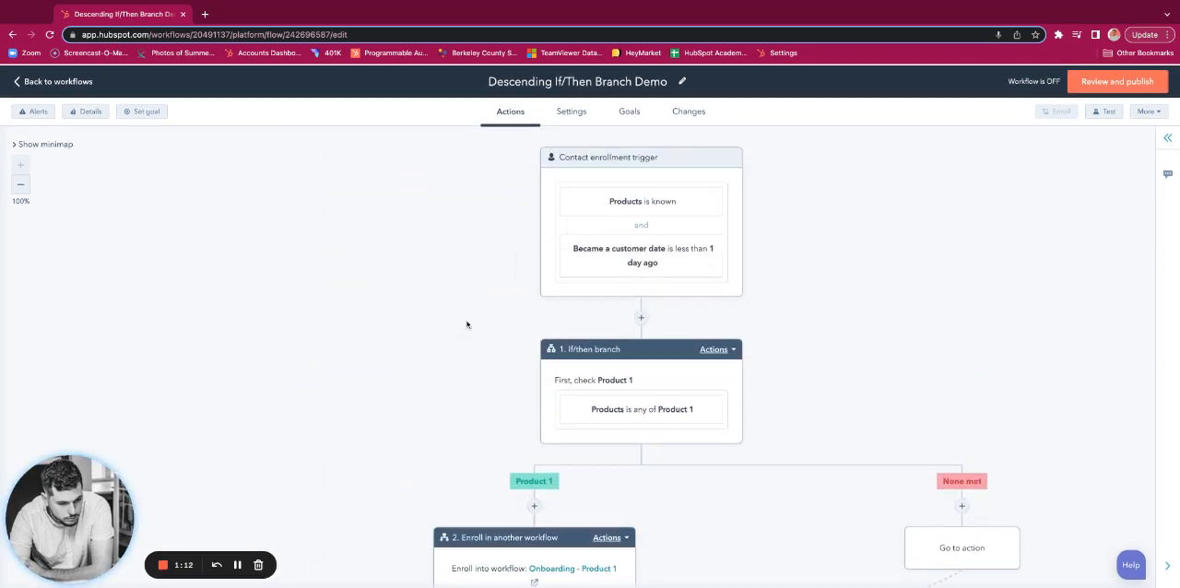
scroll("down", 3)
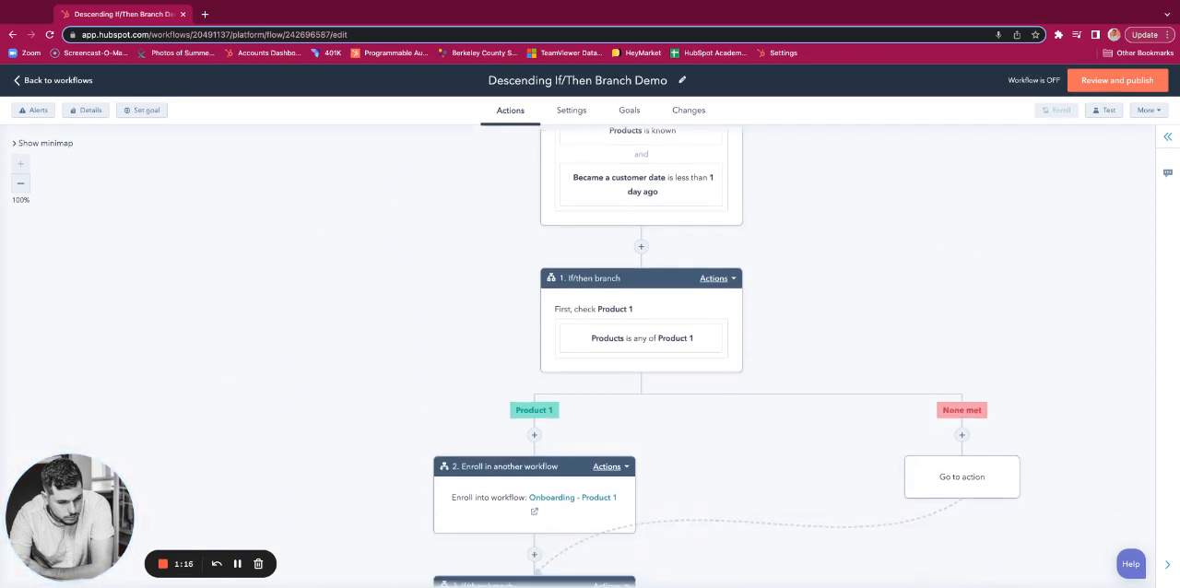
scroll("down", 3)
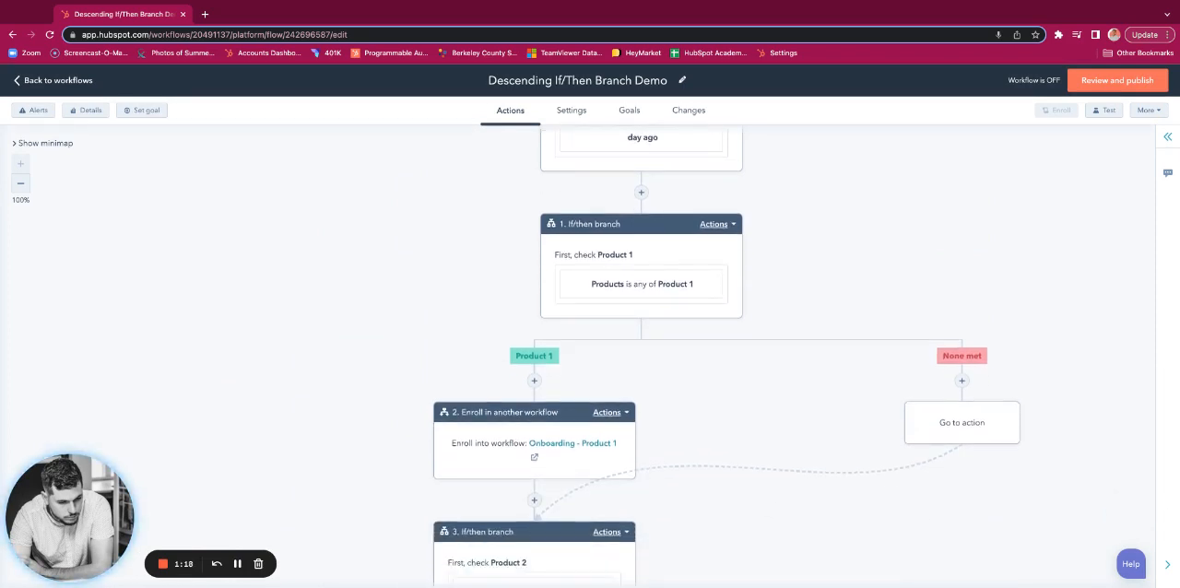